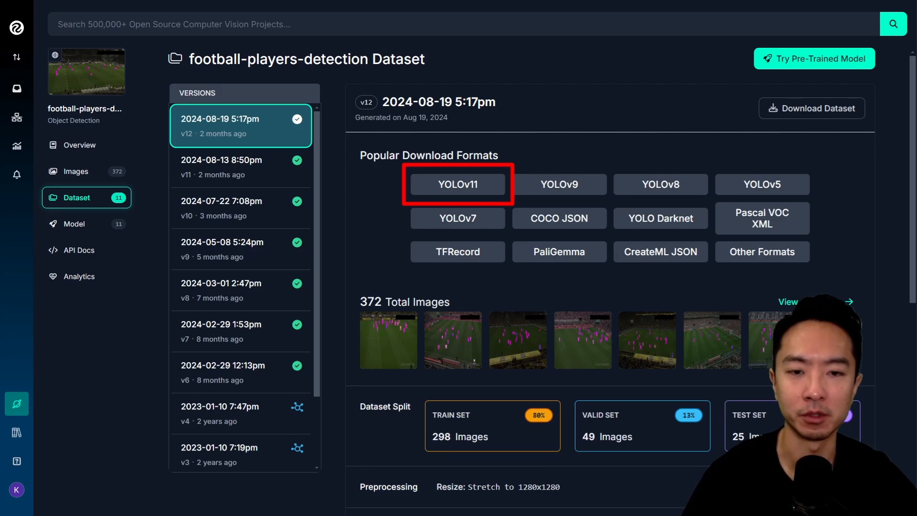
Step: Pick YOLOv11 as the export format for dataset version v12
click(457, 185)
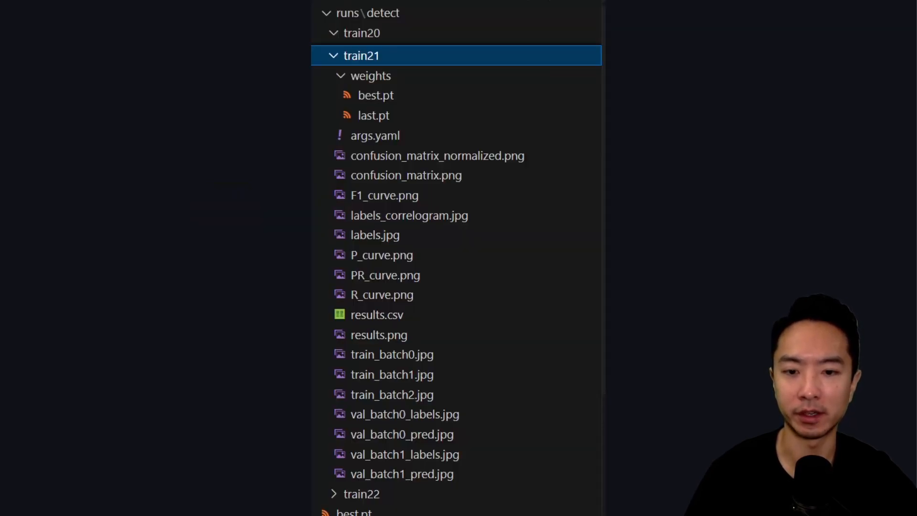
Step: View train21's results.png, then val_batch1_labels.jpg and val_batch1_pred.jpg
click(378, 334)
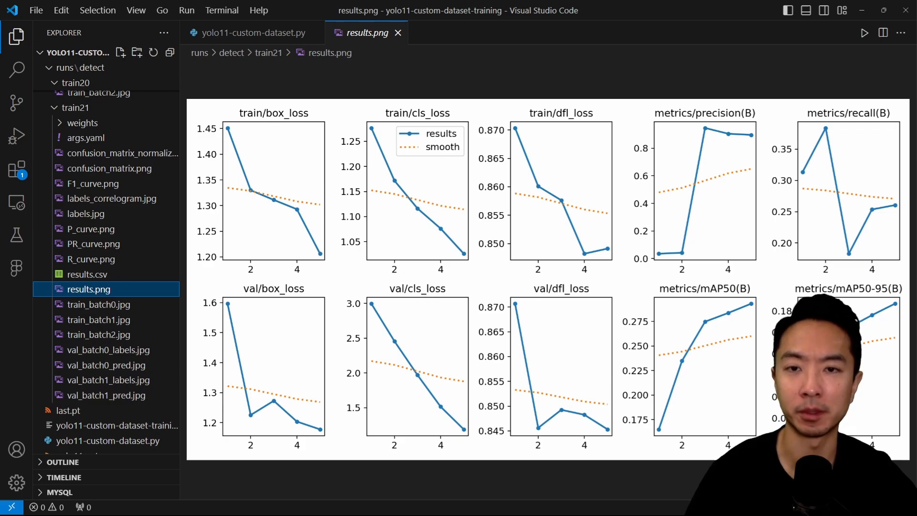
click(107, 335)
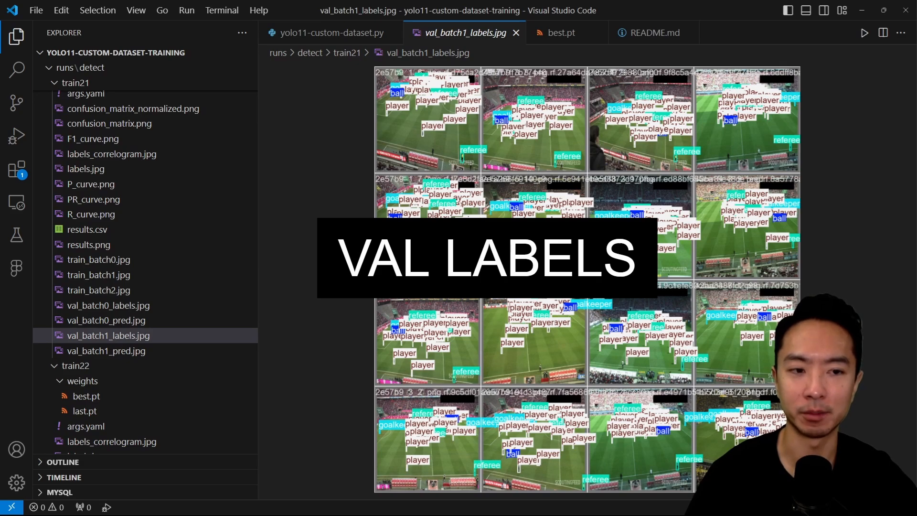
click(106, 350)
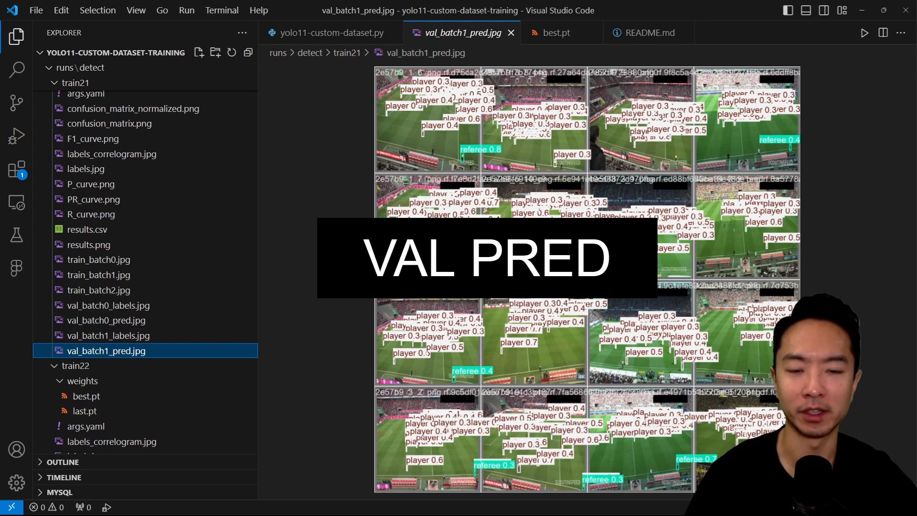